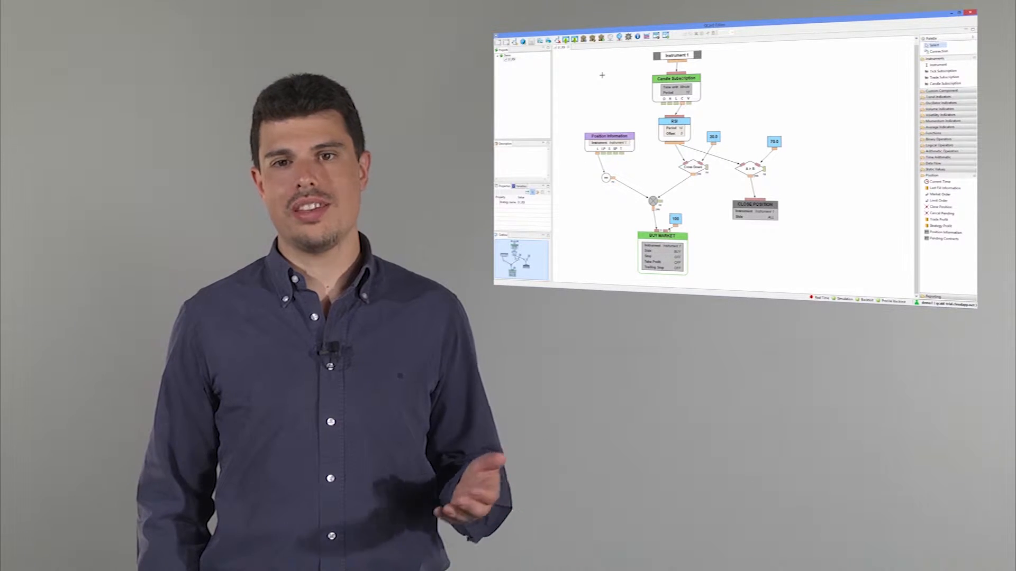
# - Start a new backtest upload and name the executable RSI_test1
pyautogui.click(971, 25)
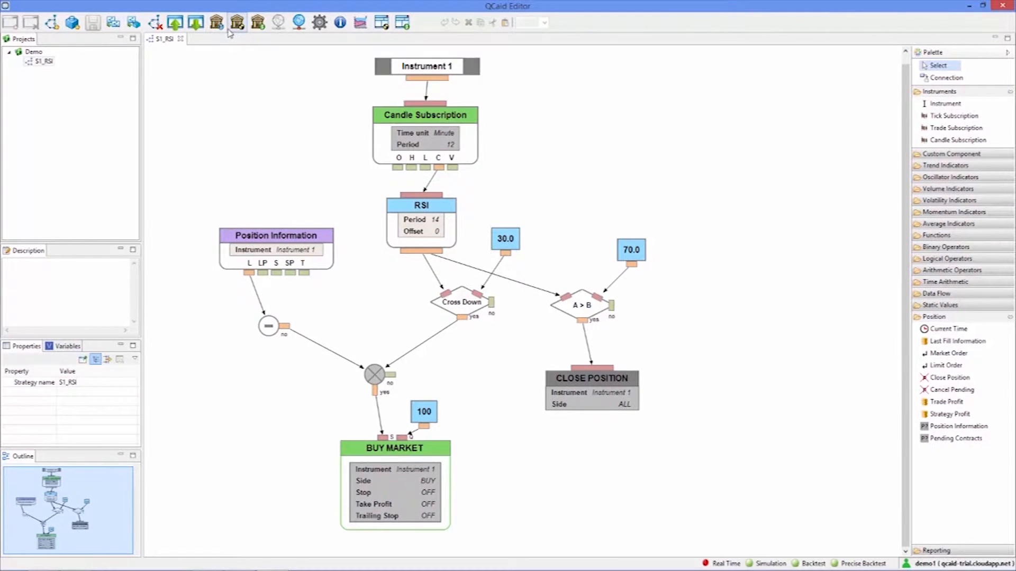
pyautogui.moveTo(216, 22)
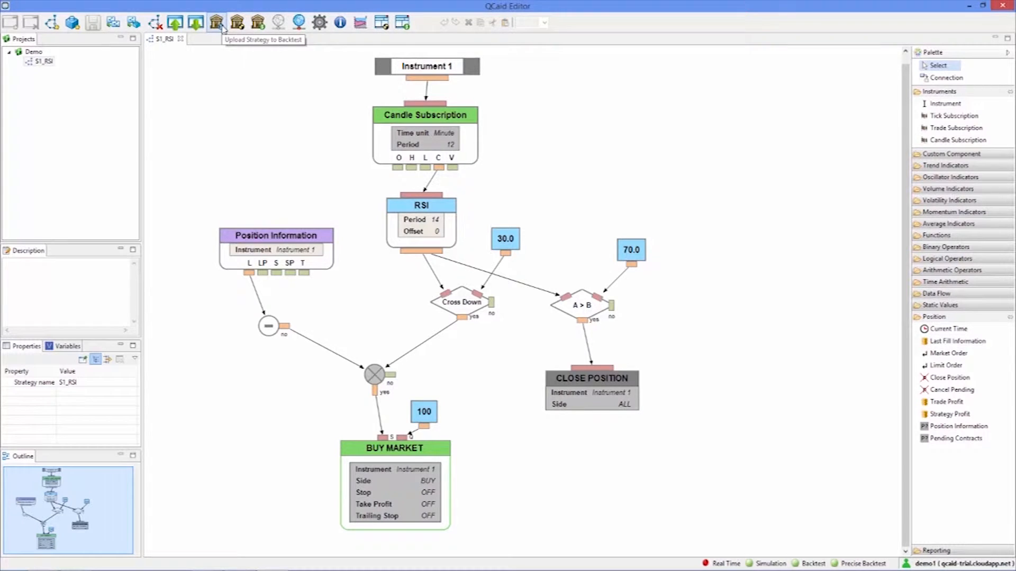
pyautogui.click(216, 23)
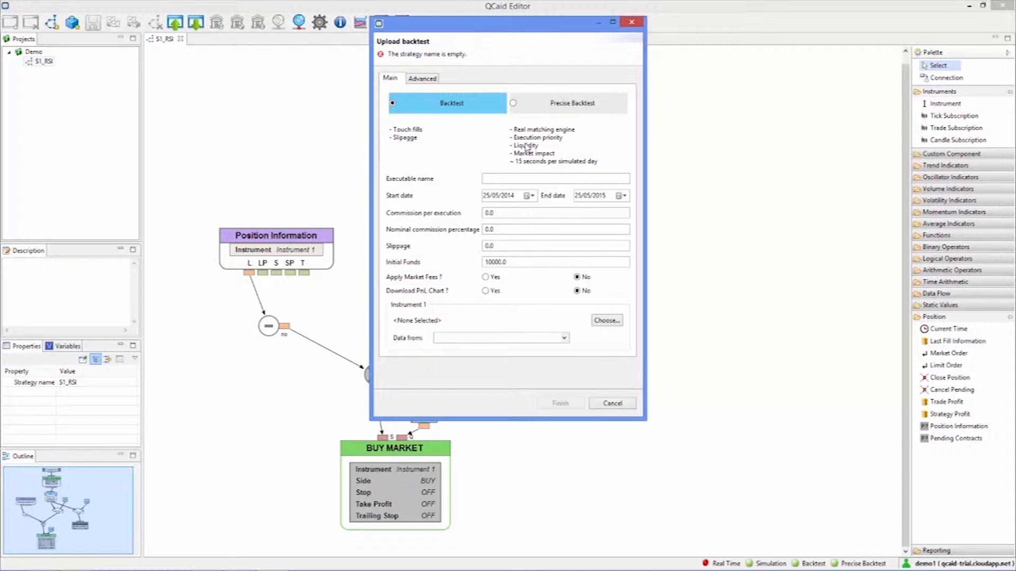
pyautogui.moveTo(447, 154)
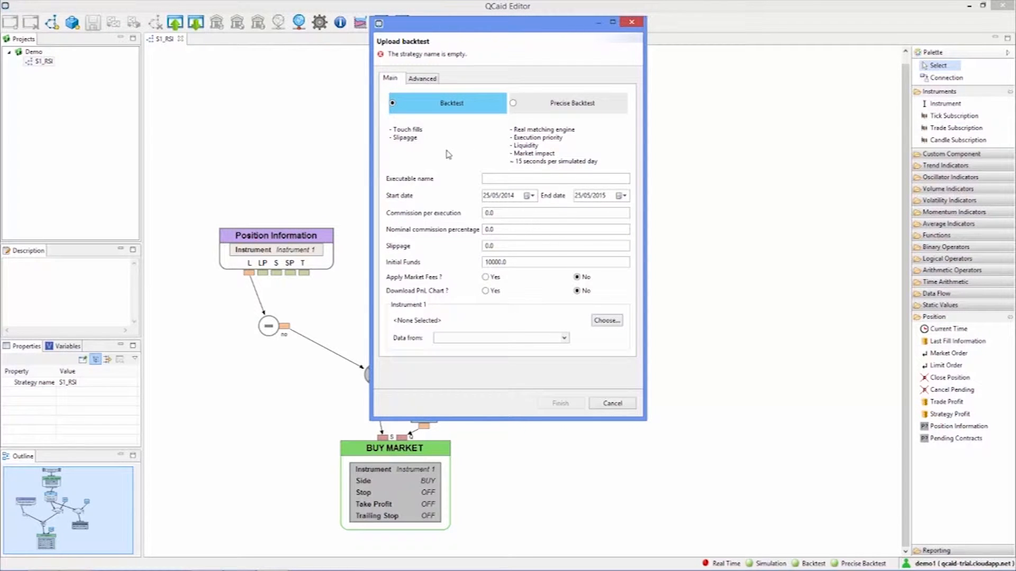
pyautogui.moveTo(434, 159)
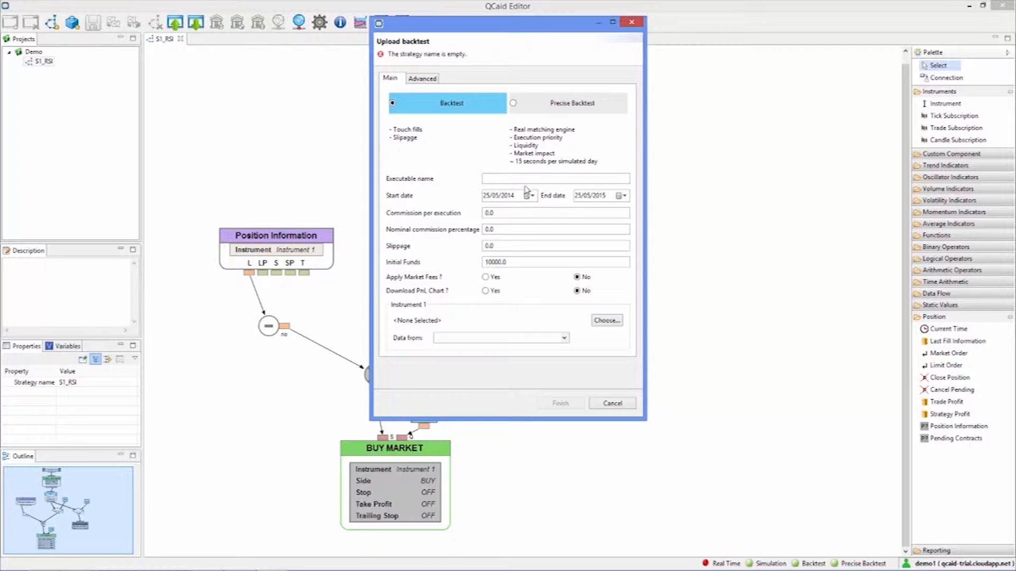
pyautogui.click(553, 179)
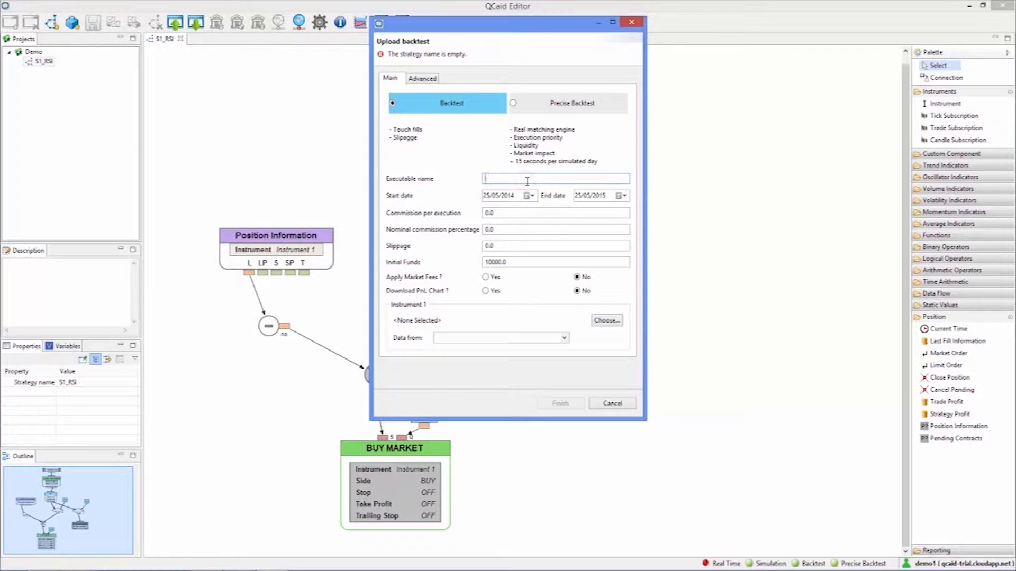
pyautogui.write('RSI_test1')
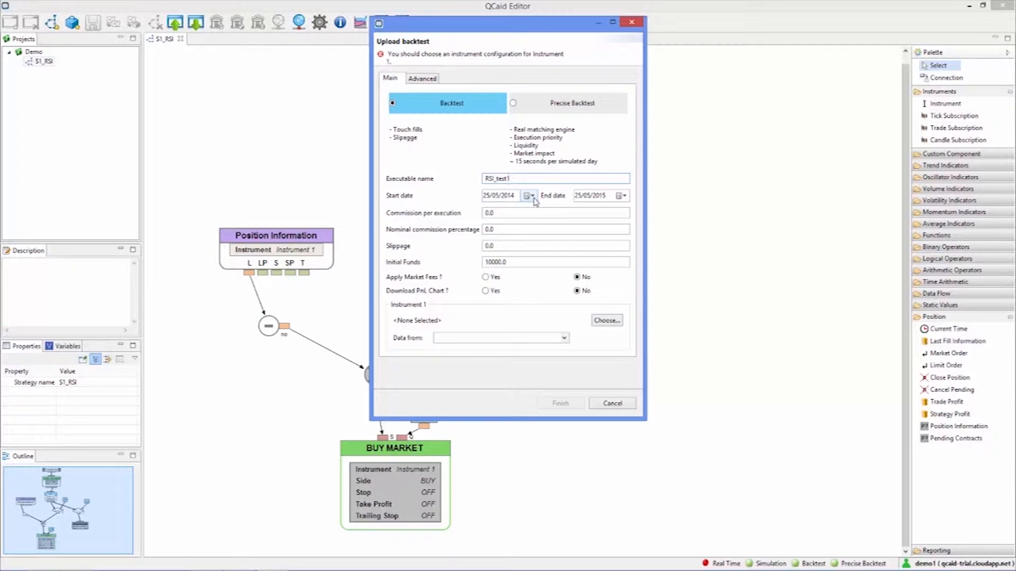
# - Set the backtest start date to January 2014, giving a 01/01/2014–31/12/2014 range
pyautogui.click(529, 195)
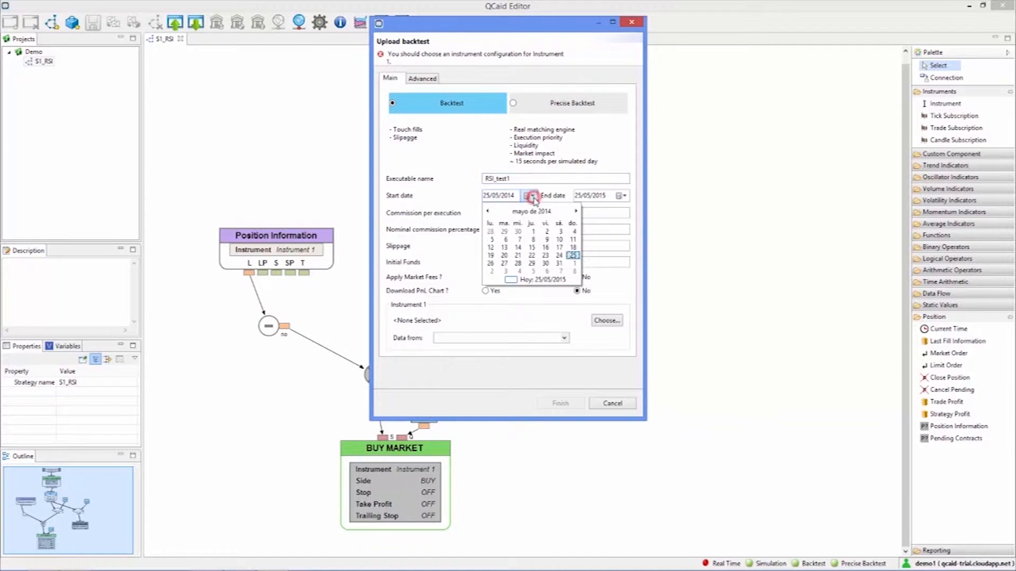
pyautogui.click(530, 210)
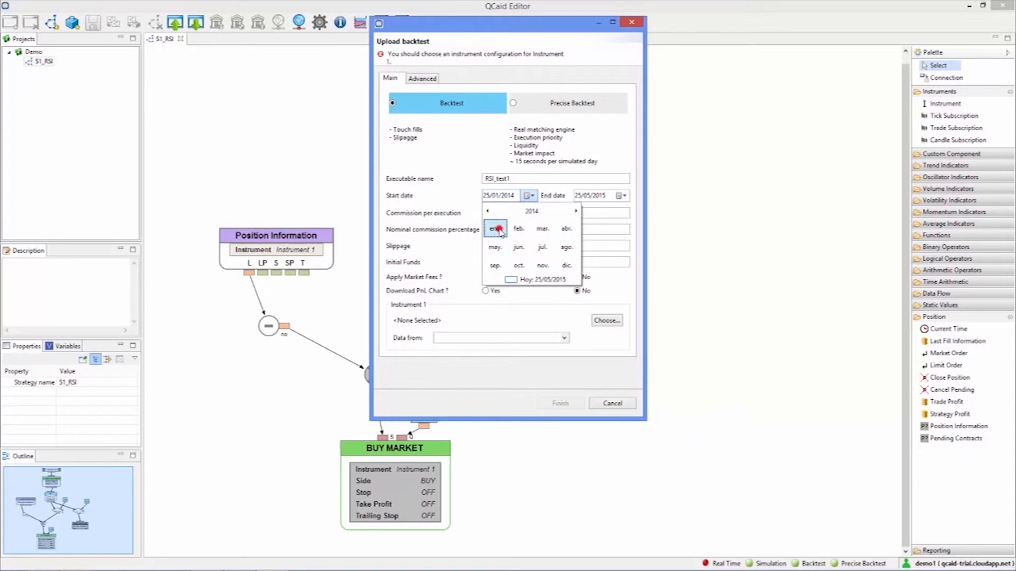
pyautogui.click(496, 228)
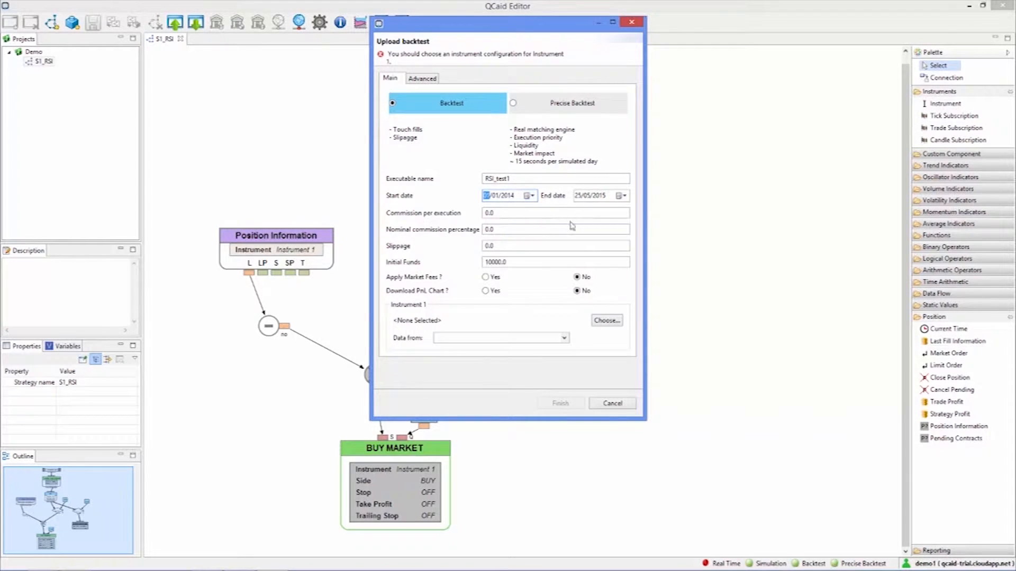
pyautogui.click(620, 195)
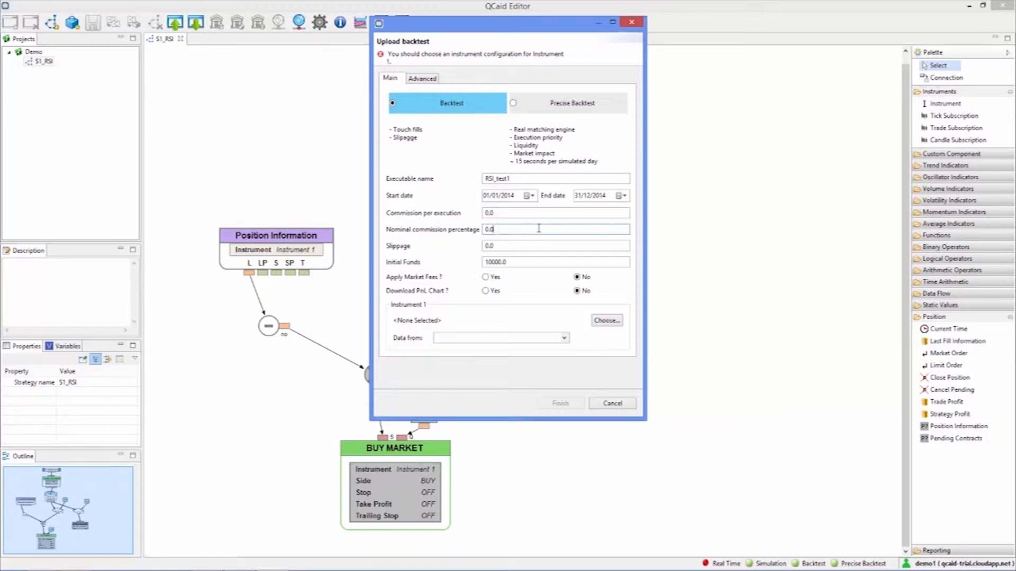
# - Enter 0.08 as nominal commission percentage and set Download PnL Chart to Yes
pyautogui.write('8')
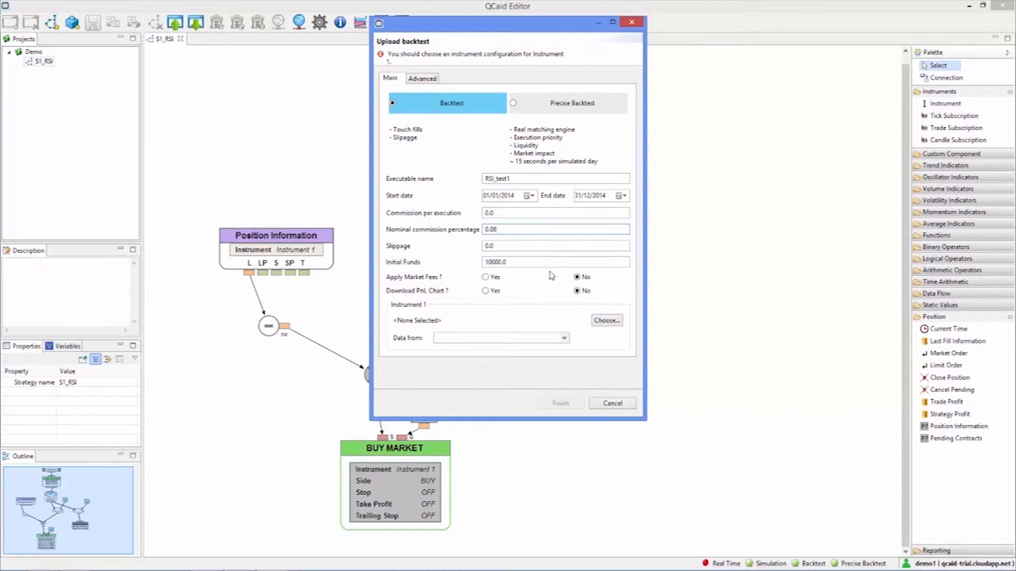
pyautogui.moveTo(551, 273)
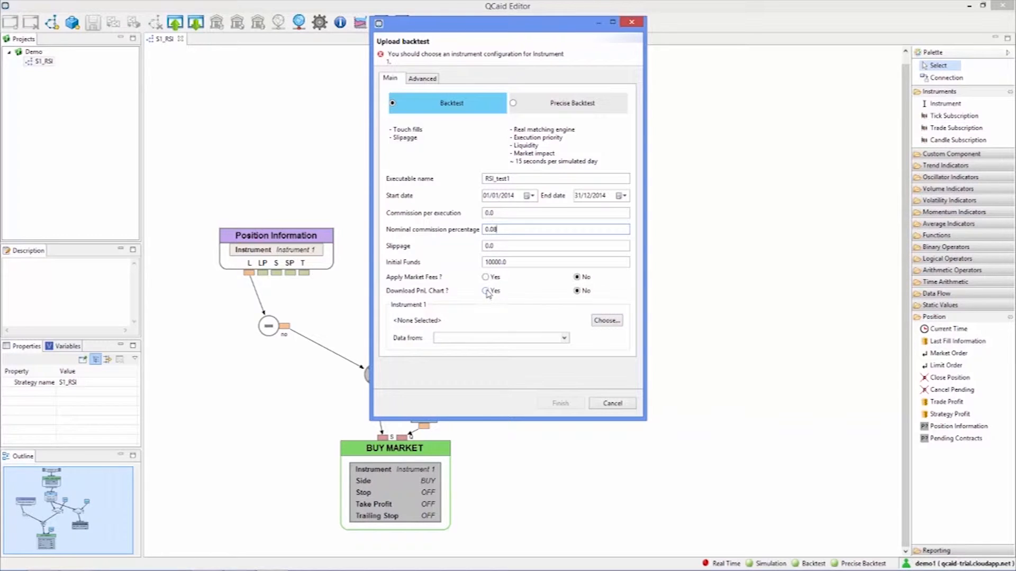
pyautogui.click(485, 290)
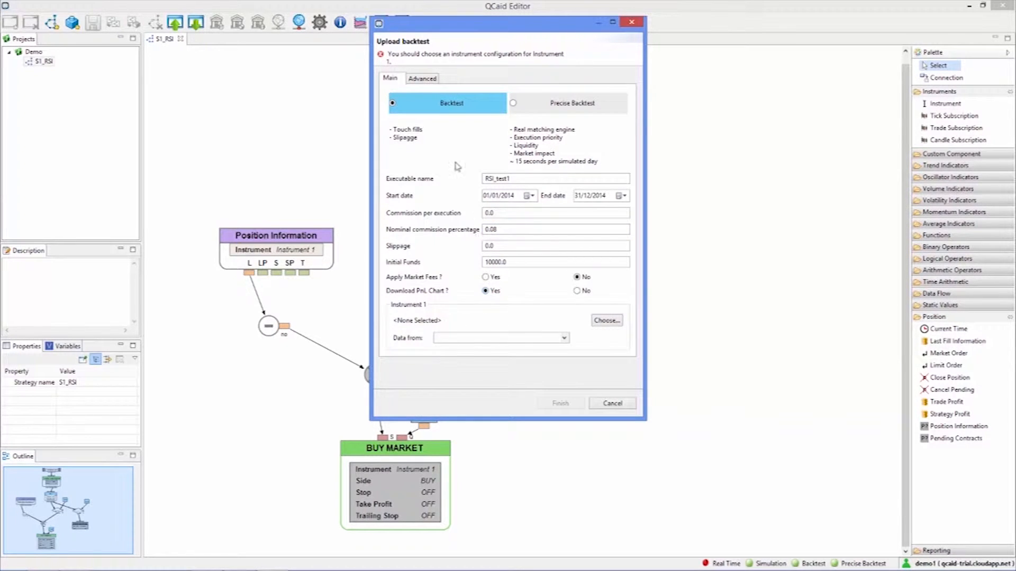
pyautogui.moveTo(472, 58)
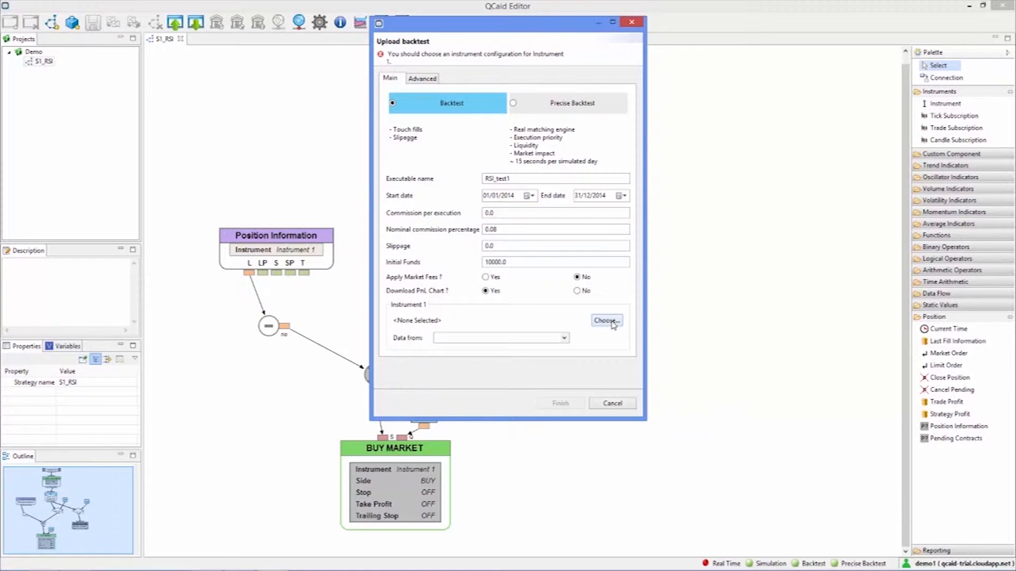
# - Filter instruments by symbol 'sa' and choose Banco Santander stock as Instrument 1
pyautogui.click(606, 320)
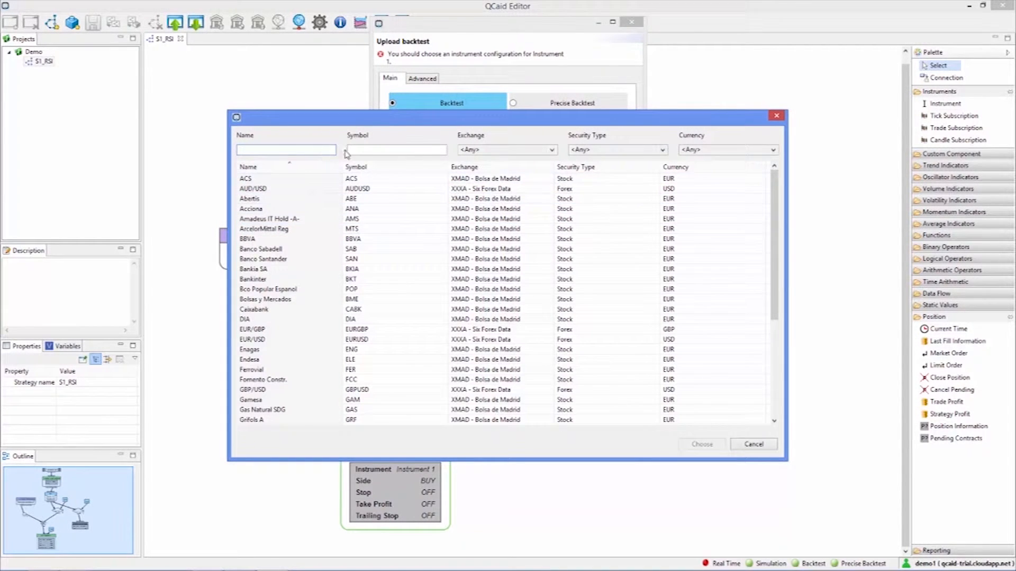
pyautogui.click(396, 150)
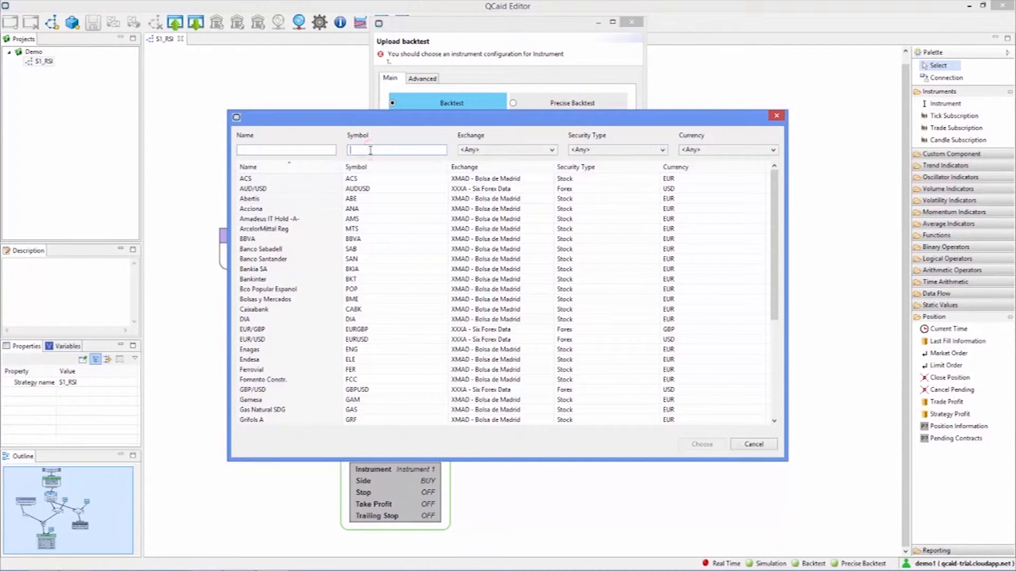
pyautogui.write('sa')
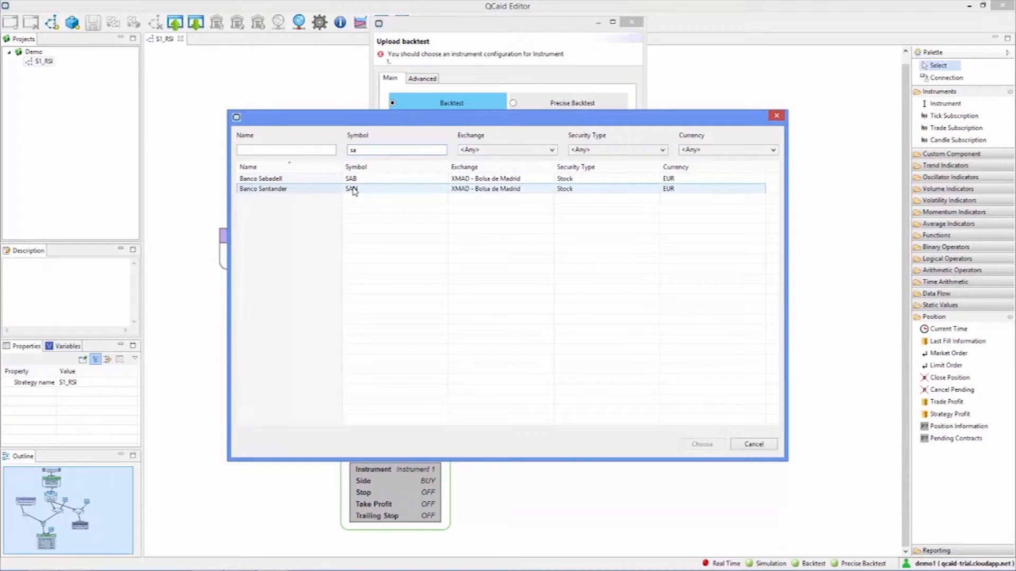
pyautogui.click(353, 188)
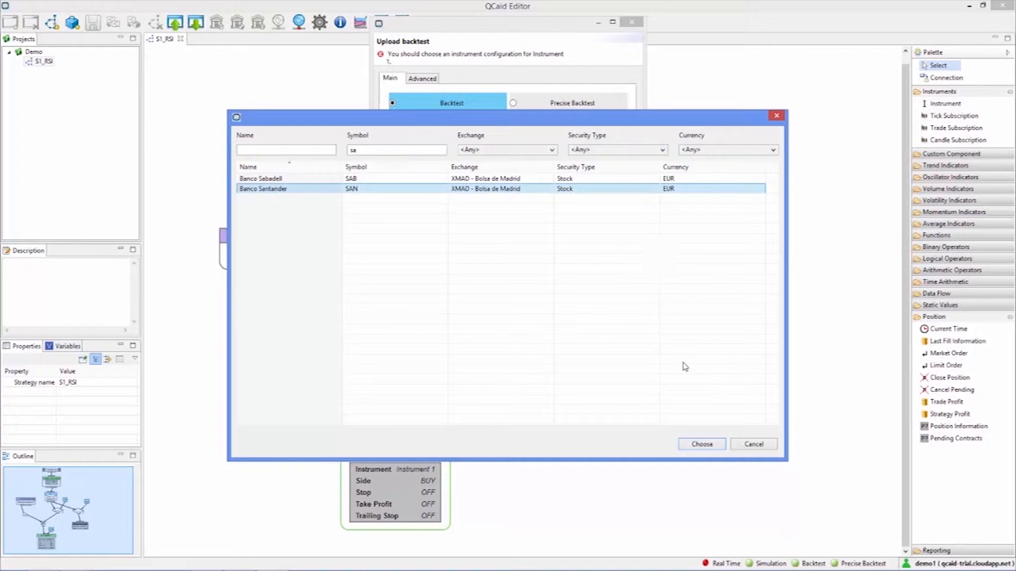
pyautogui.click(701, 443)
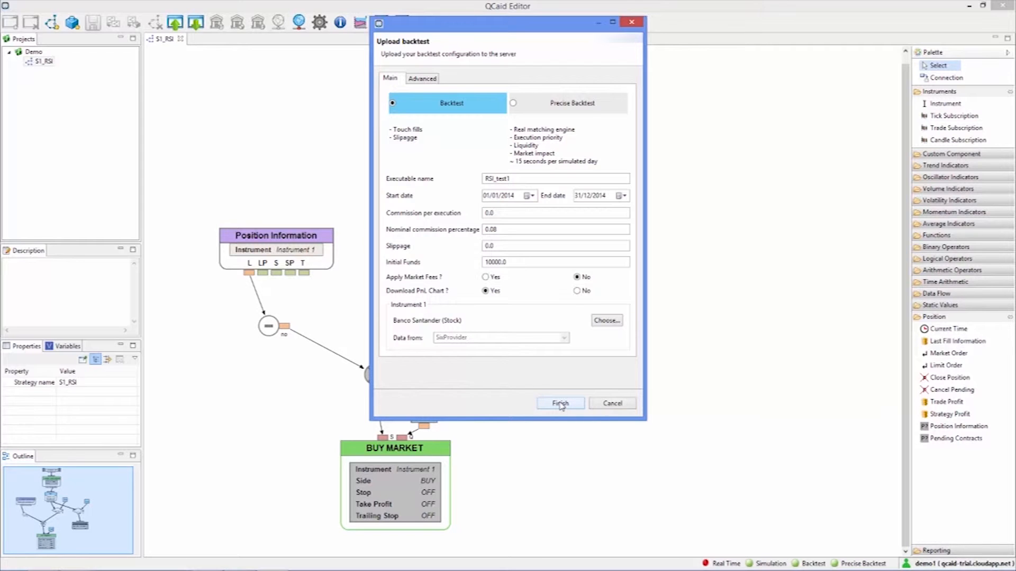
# - Finish the Upload backtest dialog and confirm running the single backtest execution
pyautogui.click(559, 403)
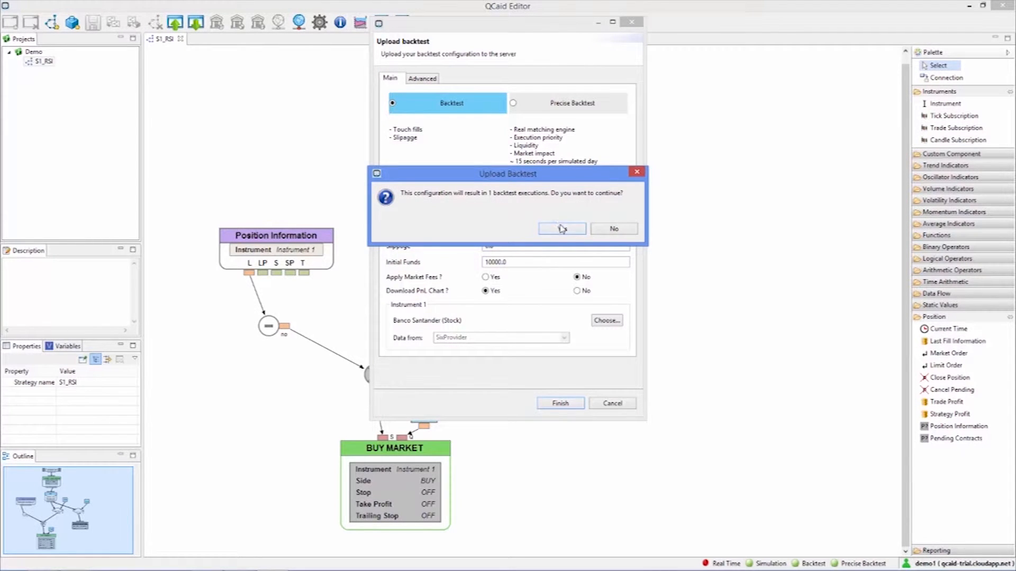
pyautogui.click(560, 228)
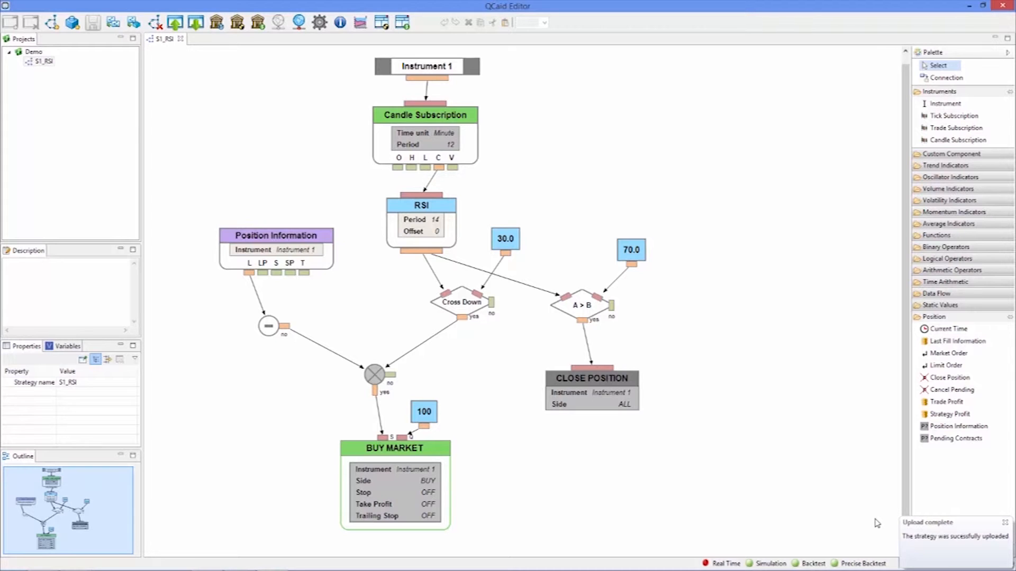
pyautogui.moveTo(633, 387)
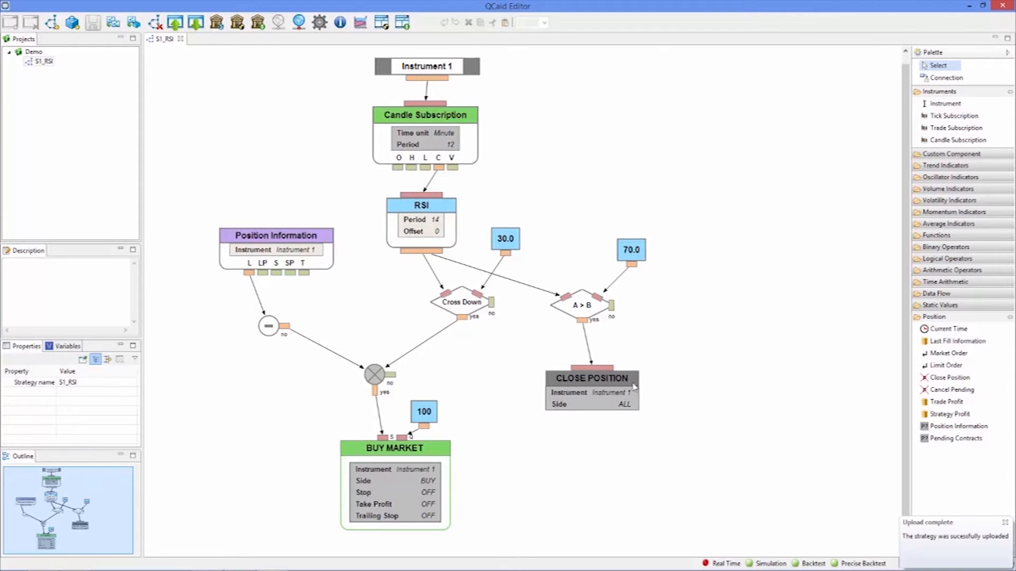
pyautogui.moveTo(360, 22)
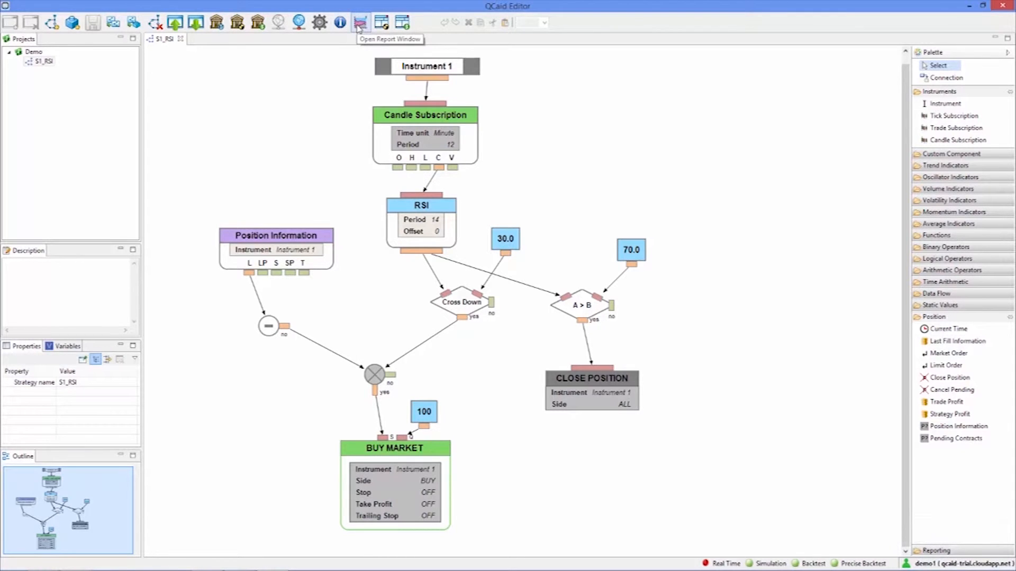
# - Open and maximize the report window, then select RSI_test1 and its RSI_test1_1 result
pyautogui.click(360, 23)
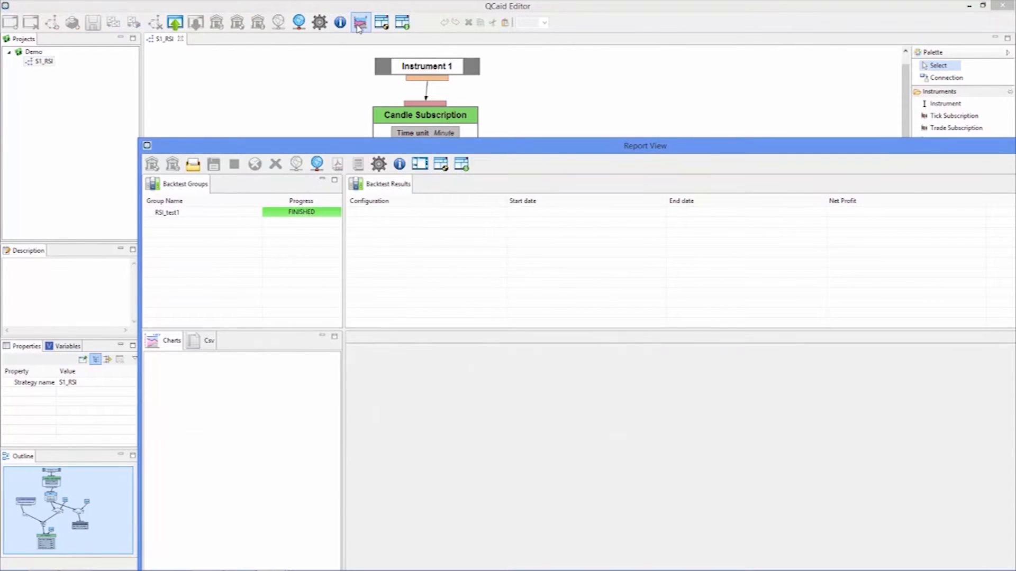
pyautogui.click(361, 22)
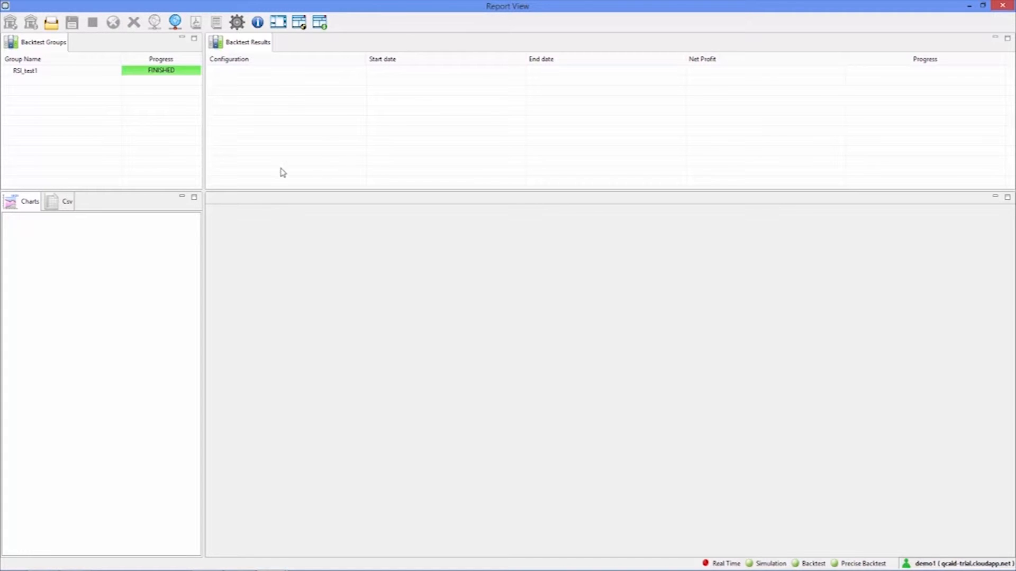
pyautogui.click(26, 70)
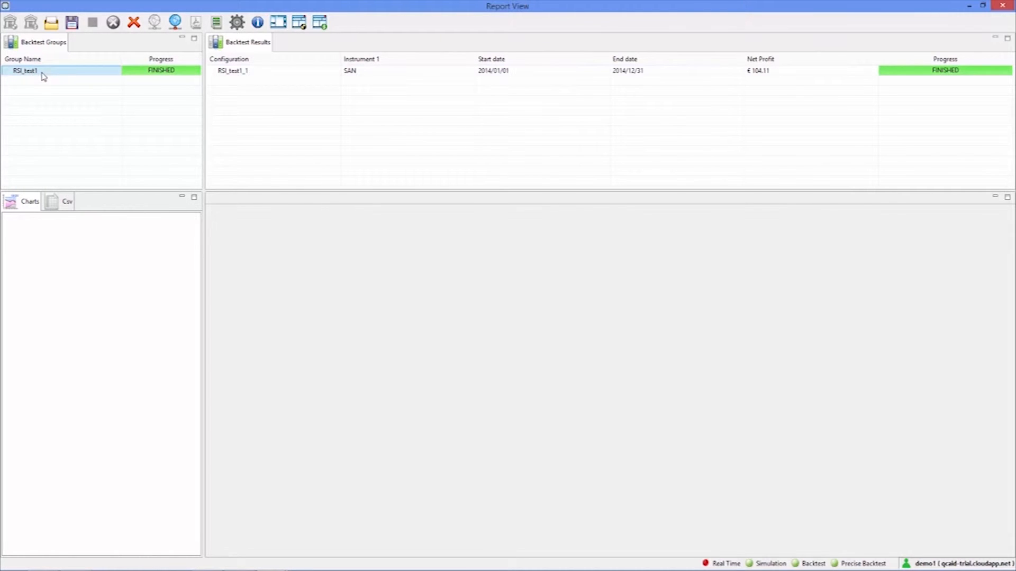
pyautogui.moveTo(57, 76)
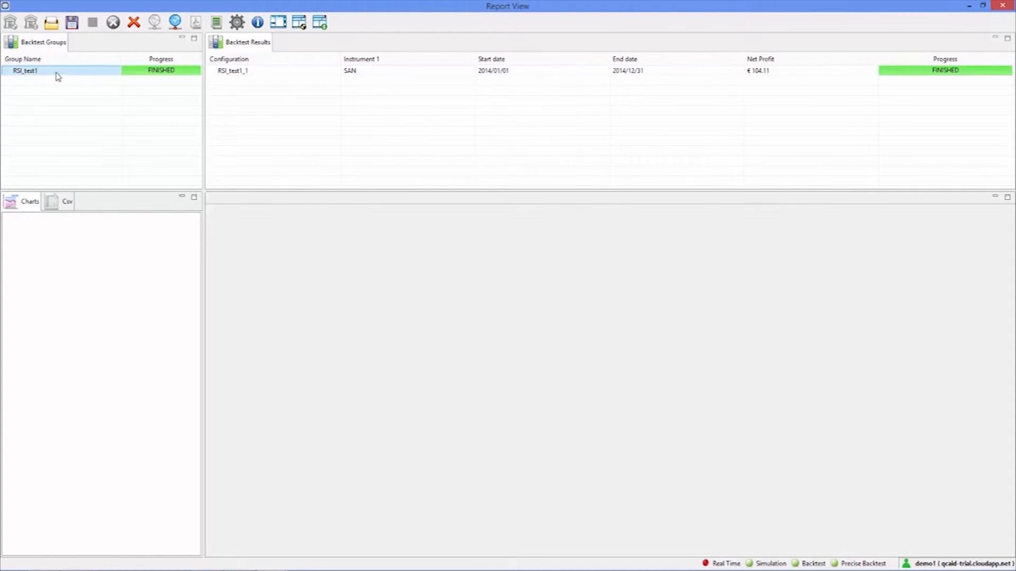
pyautogui.moveTo(311, 85)
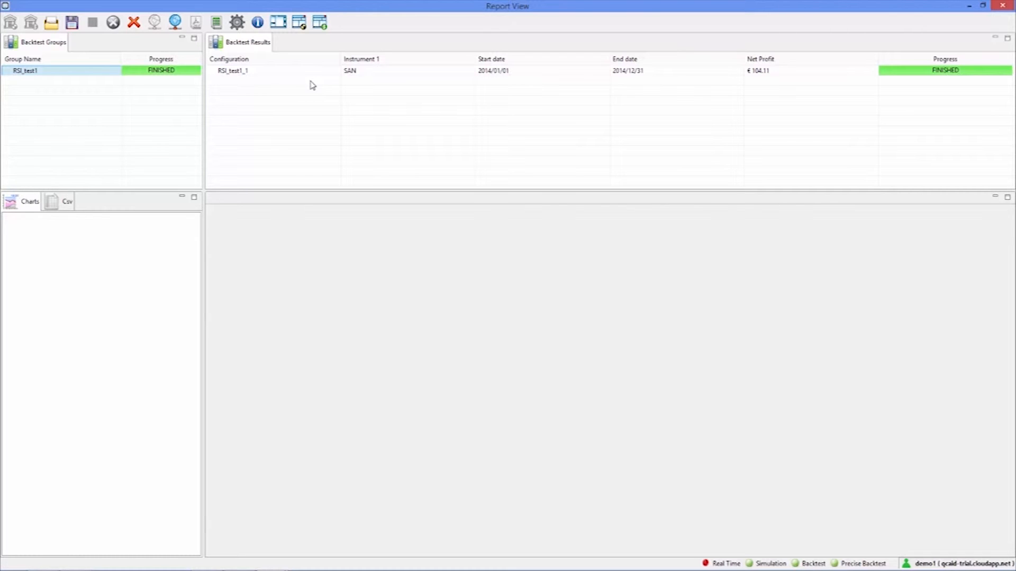
pyautogui.click(307, 71)
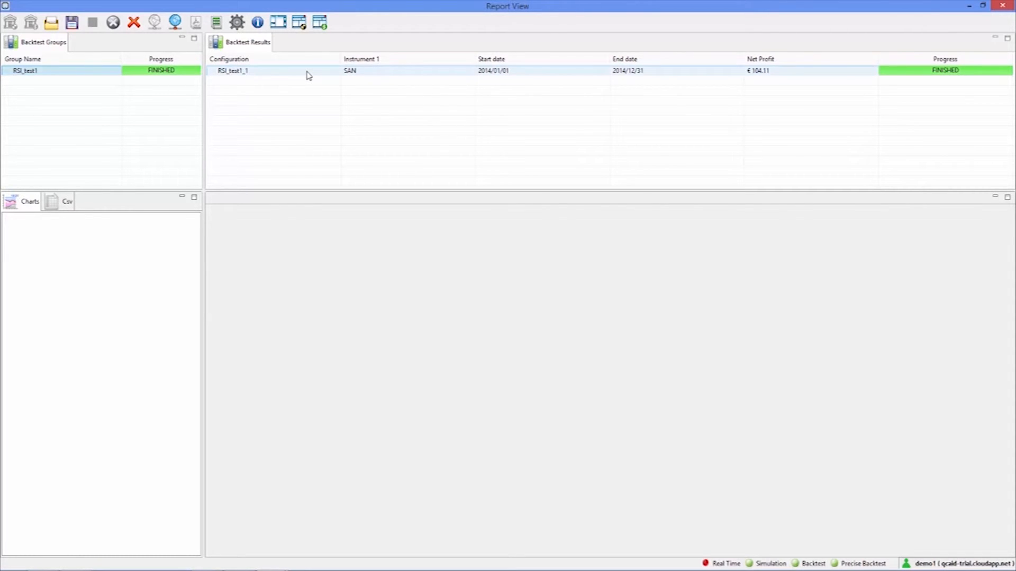
# - Open the RSI_test1_1 report and view its Performance Summary: 42 trades, €104.11 net profit
pyautogui.click(305, 70)
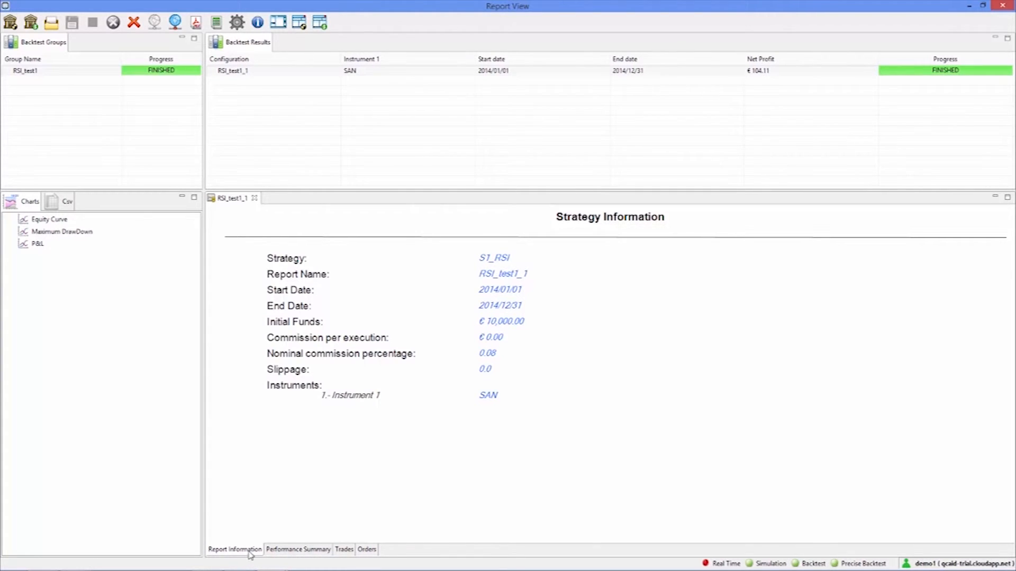
pyautogui.moveTo(554, 292)
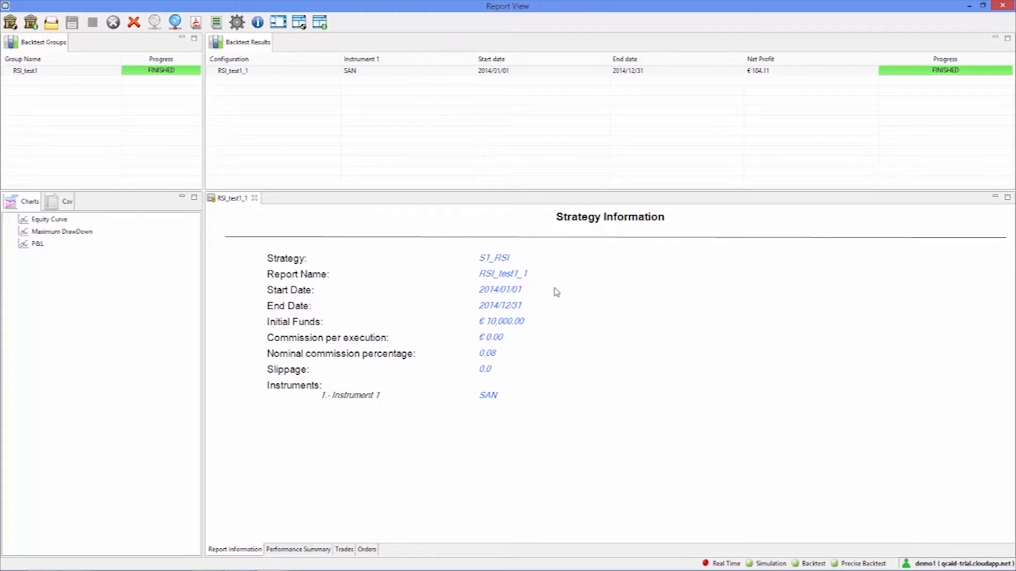
pyautogui.moveTo(522, 403)
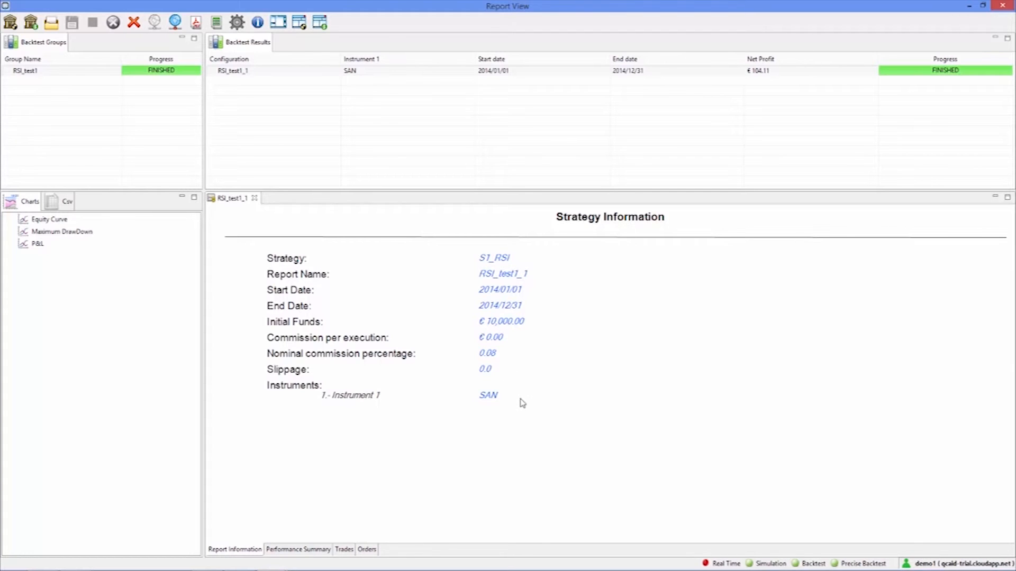
pyautogui.moveTo(522, 407)
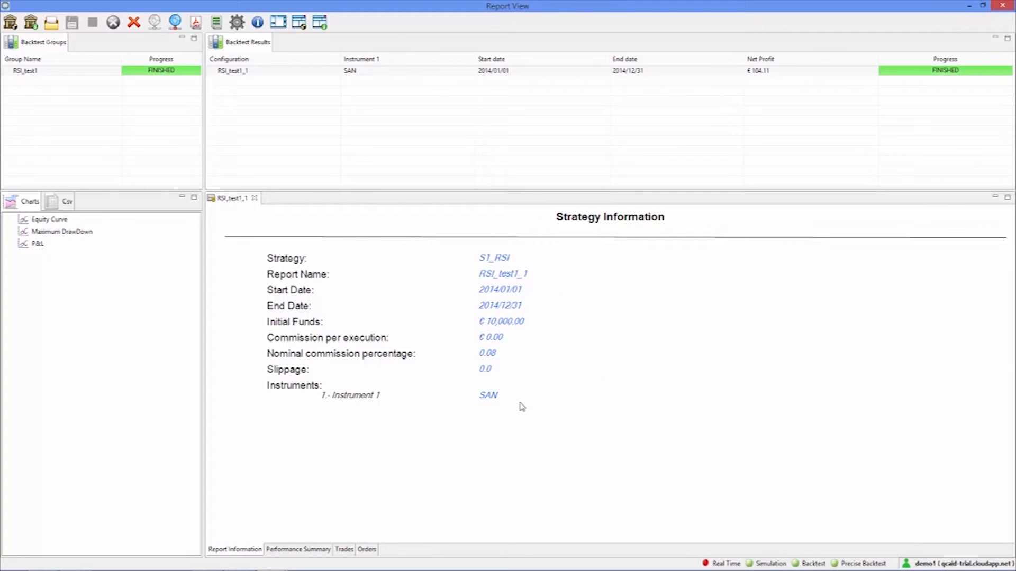
pyautogui.click(298, 549)
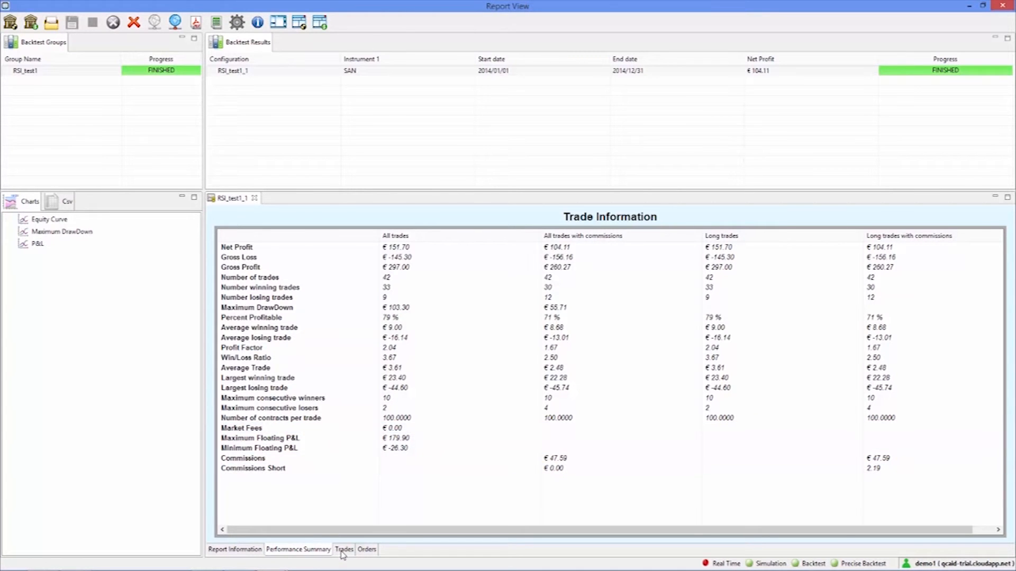
pyautogui.click(344, 549)
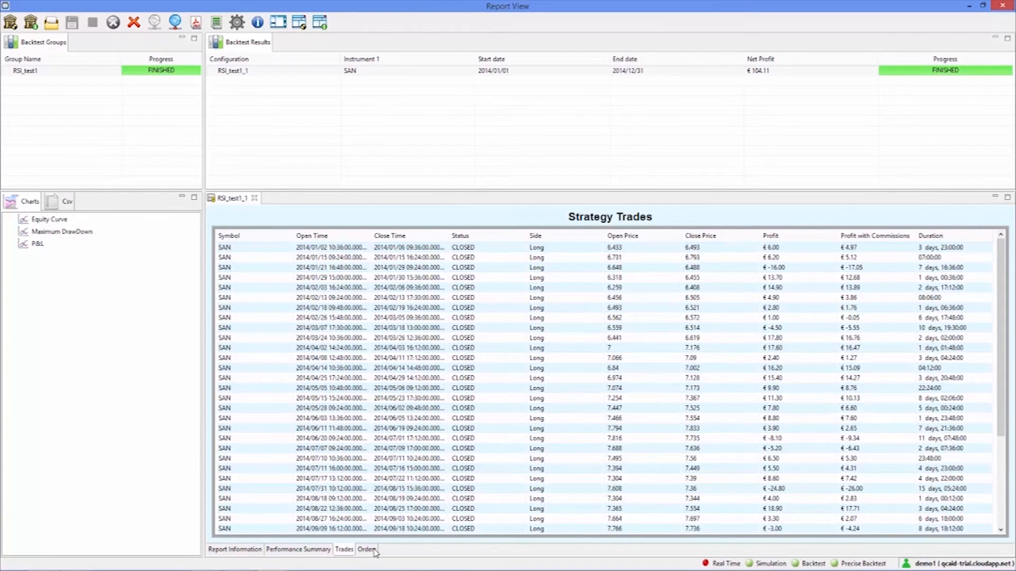
pyautogui.click(366, 549)
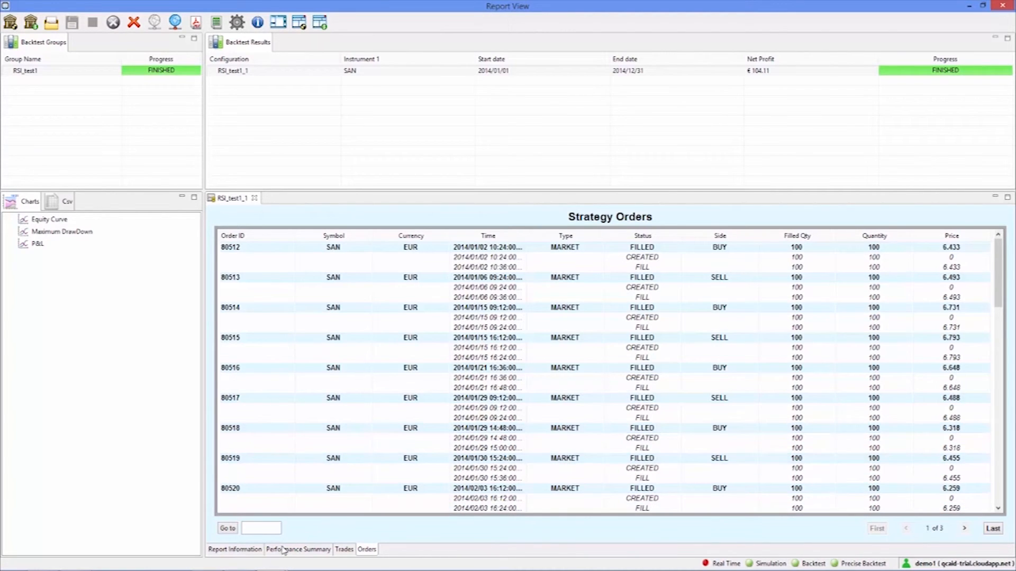
pyautogui.click(343, 549)
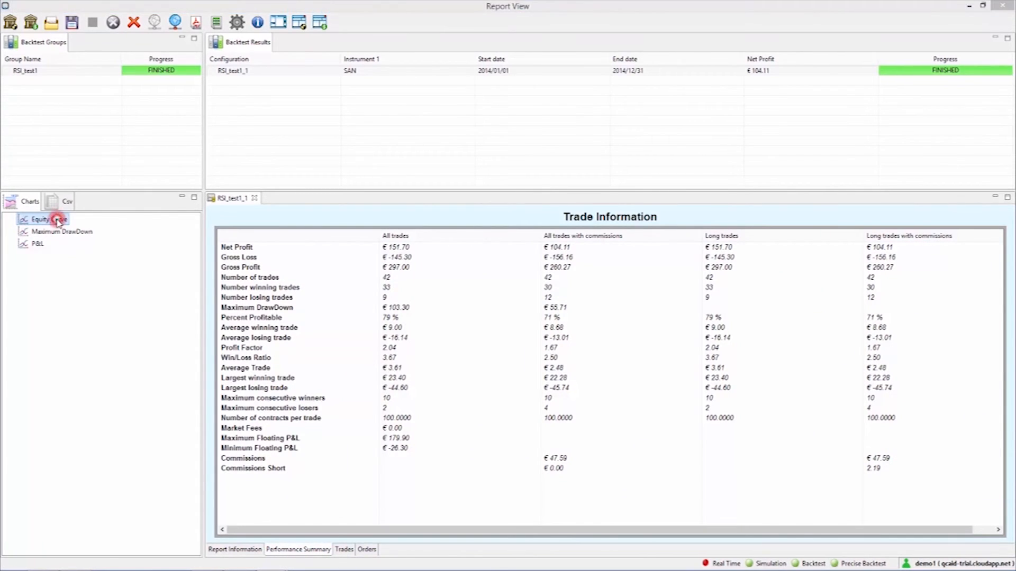
# - Open the Equity Curve chart from the Charts list
pyautogui.doubleClick(42, 219)
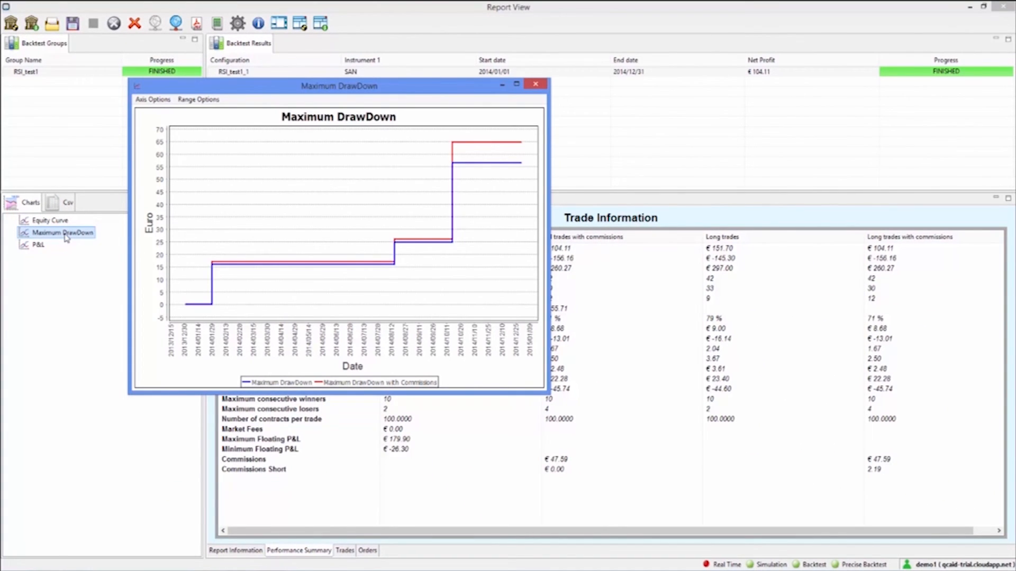
pyautogui.moveTo(57, 248)
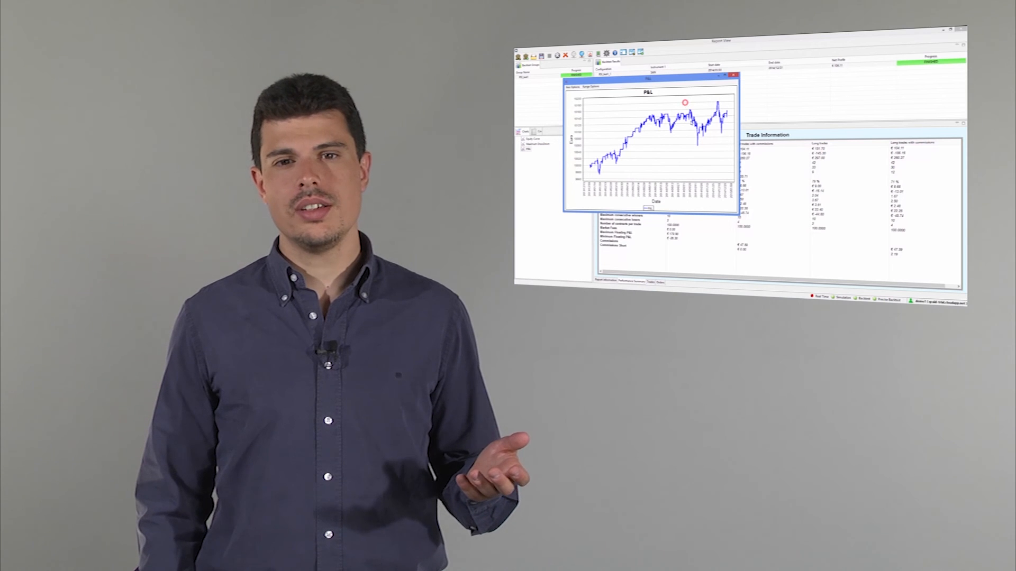
# - Zoom into the P&L curve by dragging a rectangle near its peak
pyautogui.moveTo(684, 103); pyautogui.dragTo(708, 152)
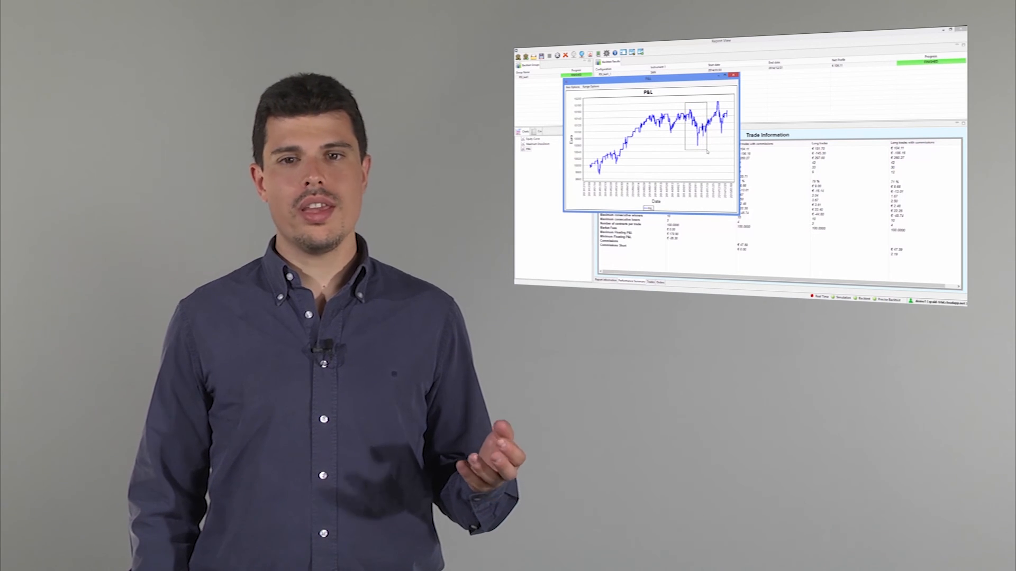